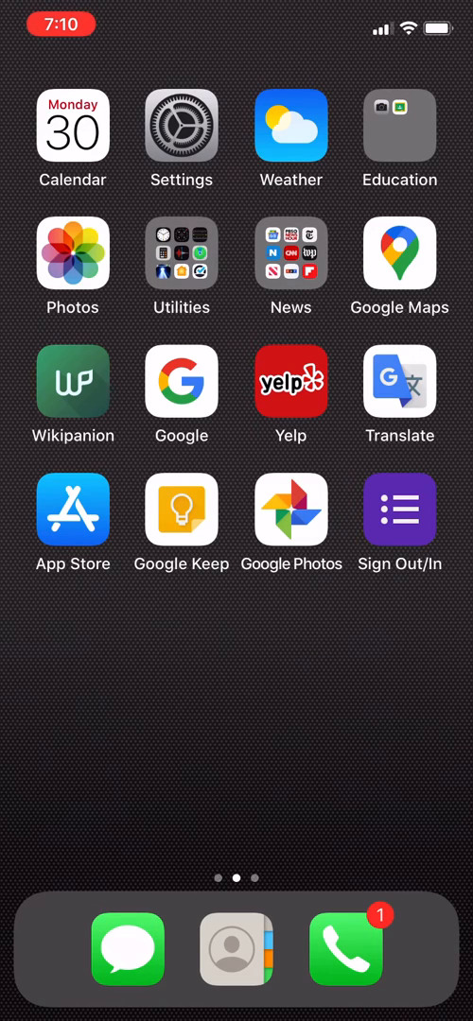
Step: Launch Google Classroom from the Home Screen's Education folder
left_click(399, 126)
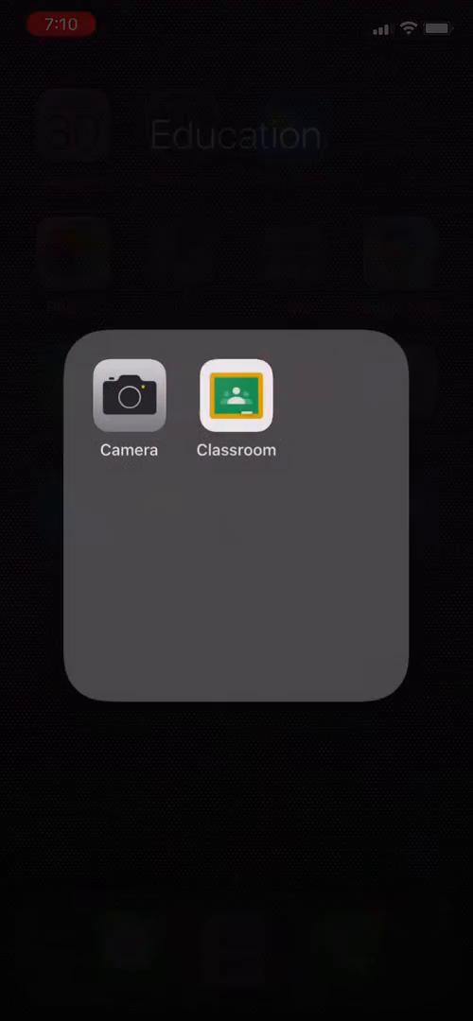
left_click(236, 395)
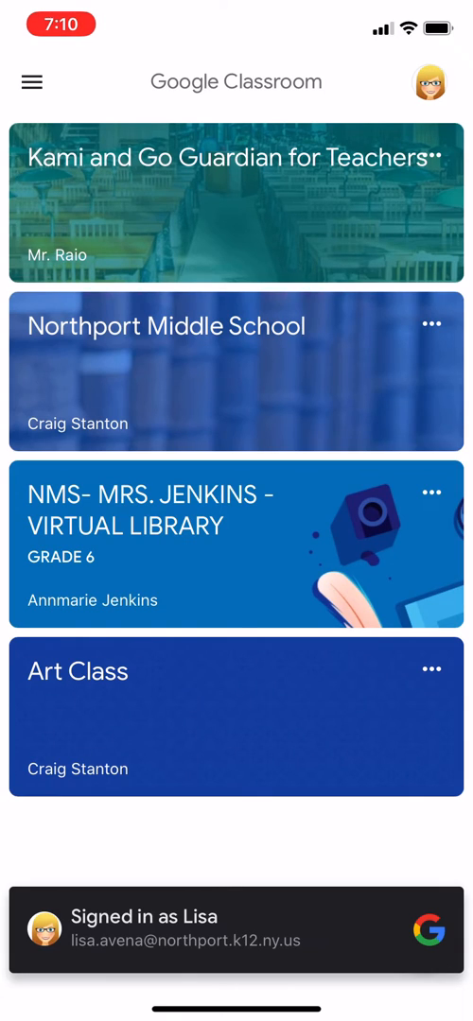
Step: Open Art Class and its 'Take a photo of your drawing' assignment
left_click(236, 716)
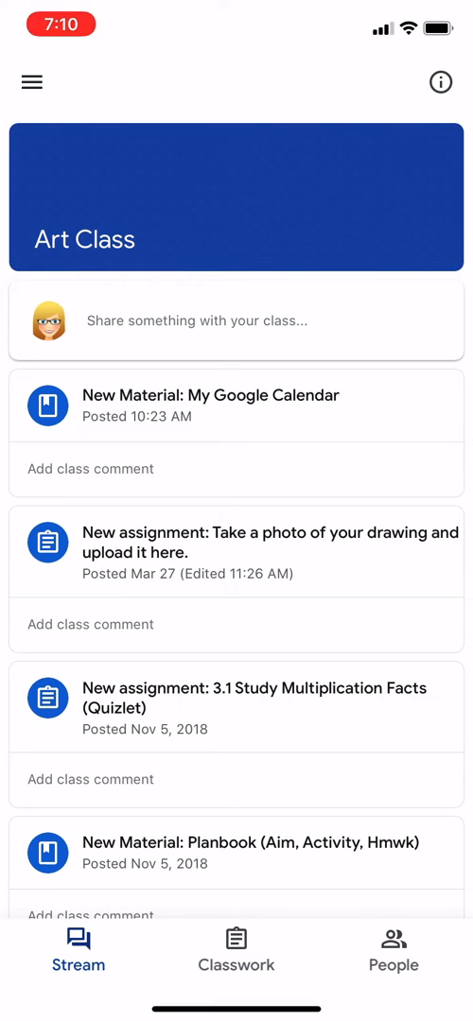
left_click(236, 952)
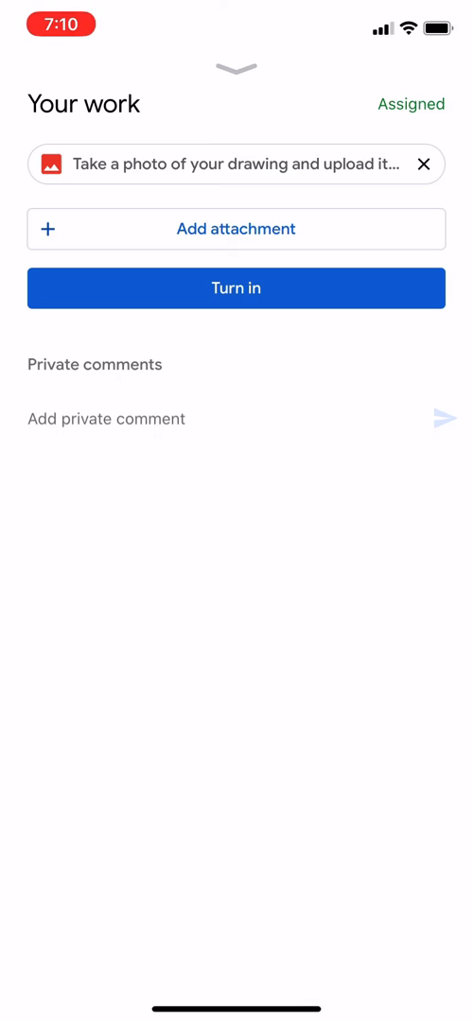
Step: Choose Use camera from the attachment options
left_click(236, 229)
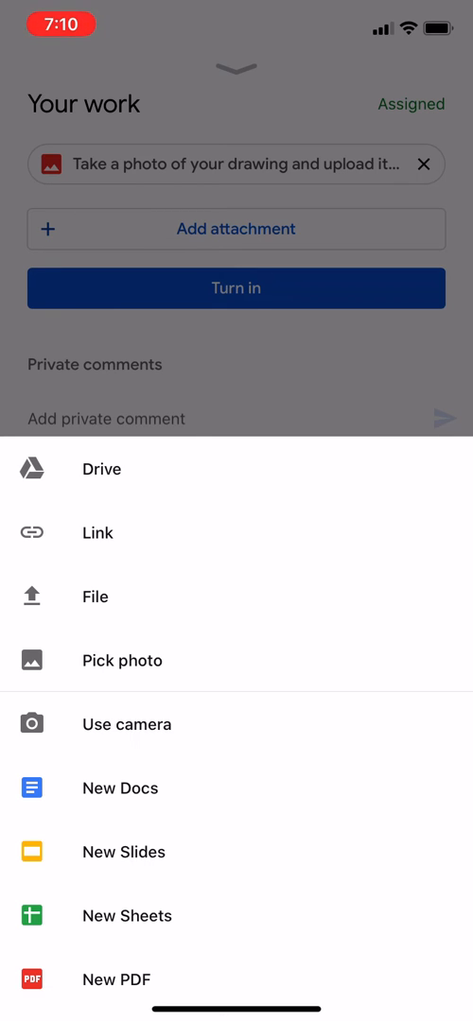
left_click(125, 724)
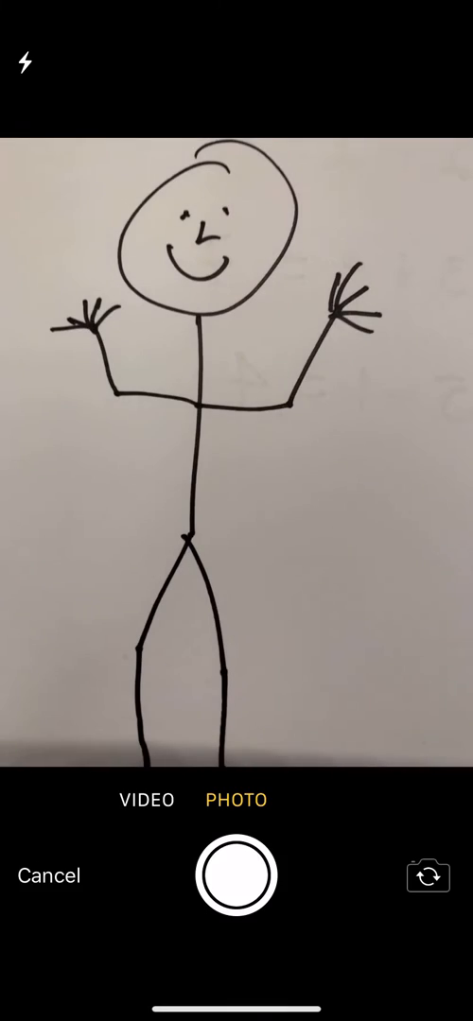
Step: Capture a photo of the stick-figure drawing as the attachment
left_click(237, 875)
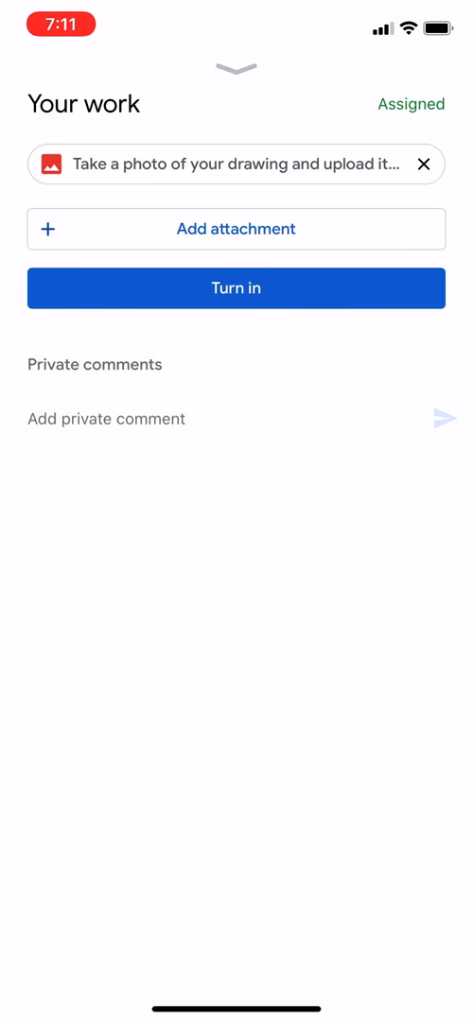
Step: Turn in the drawing-photo assignment, then open the class navigation menu from Classwork
left_click(236, 288)
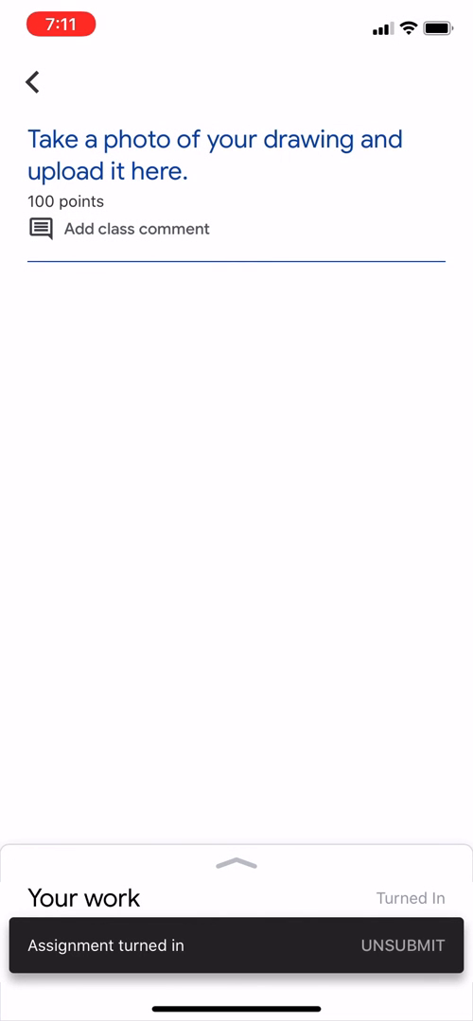
left_click(32, 82)
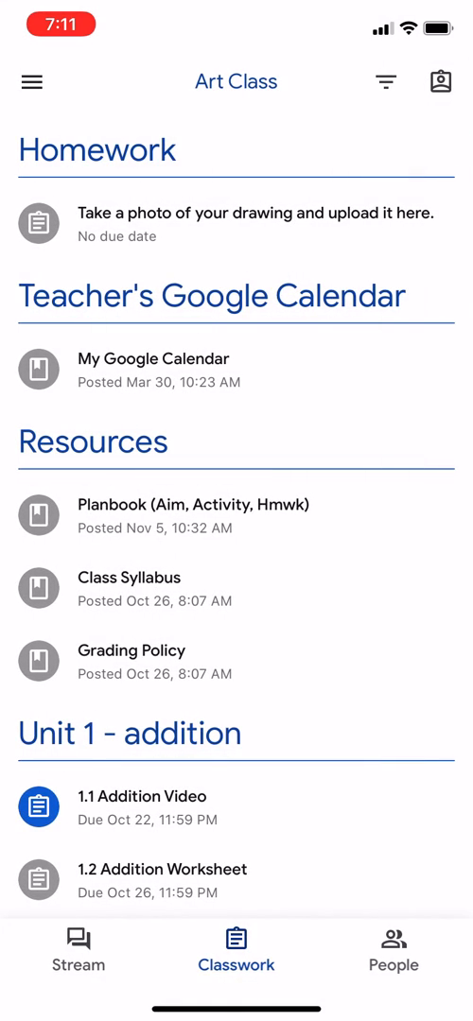
left_click(32, 82)
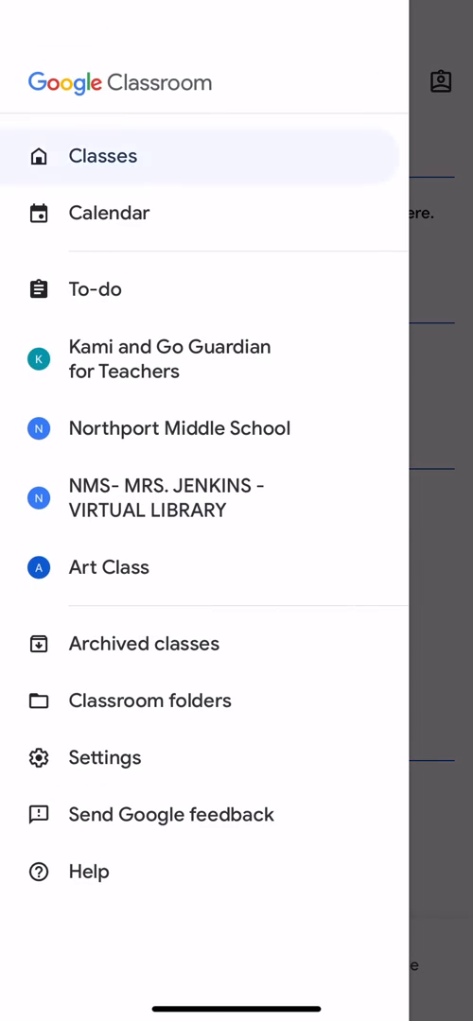